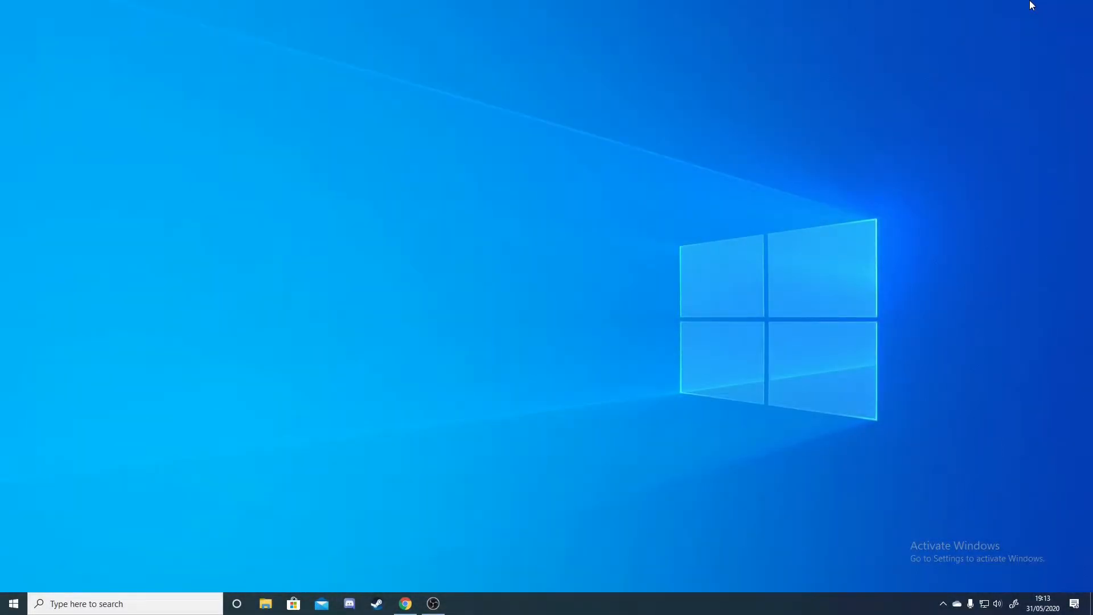
mouse_move(583, 539)
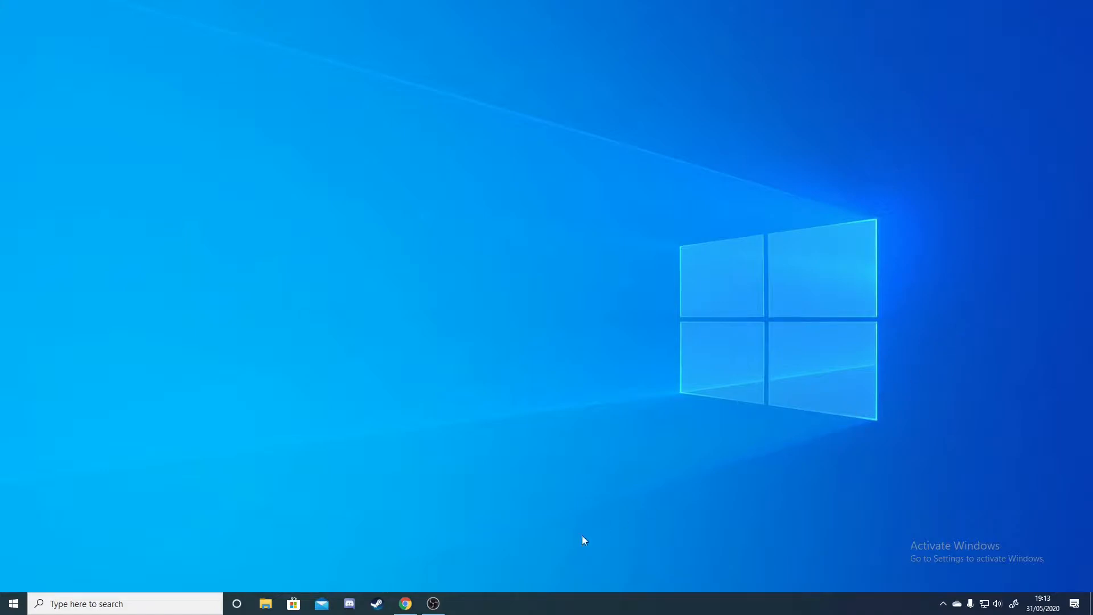
mouse_move(429, 564)
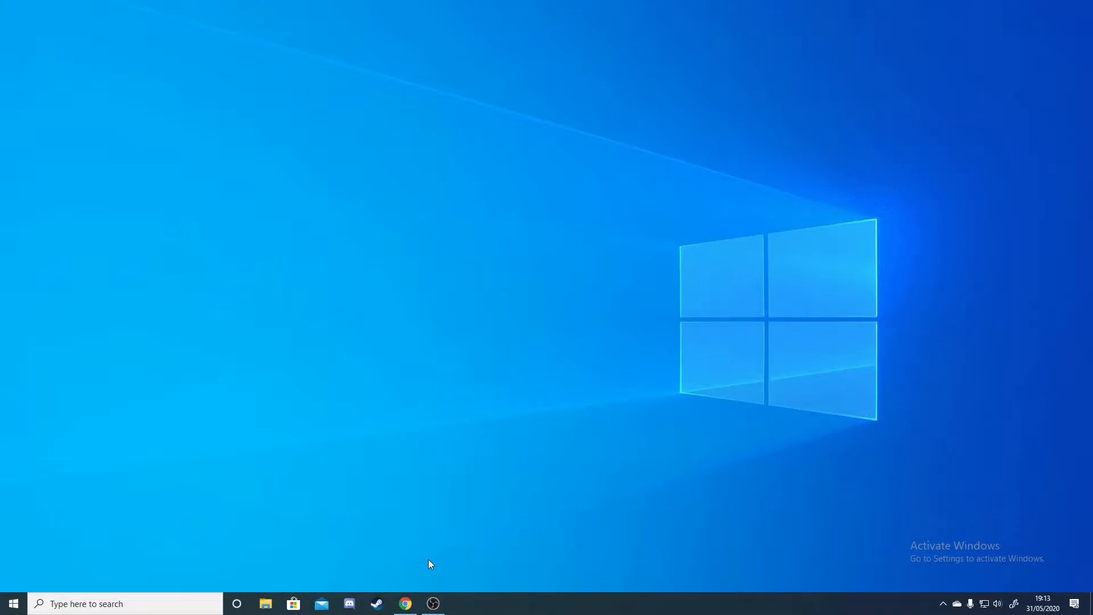
mouse_move(421, 574)
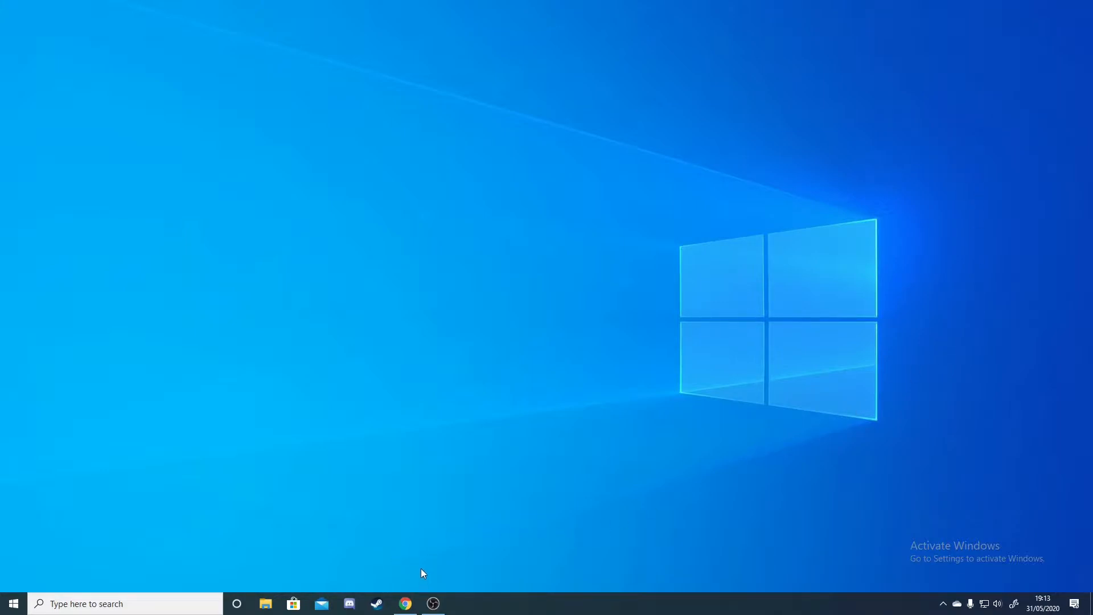
mouse_move(505, 521)
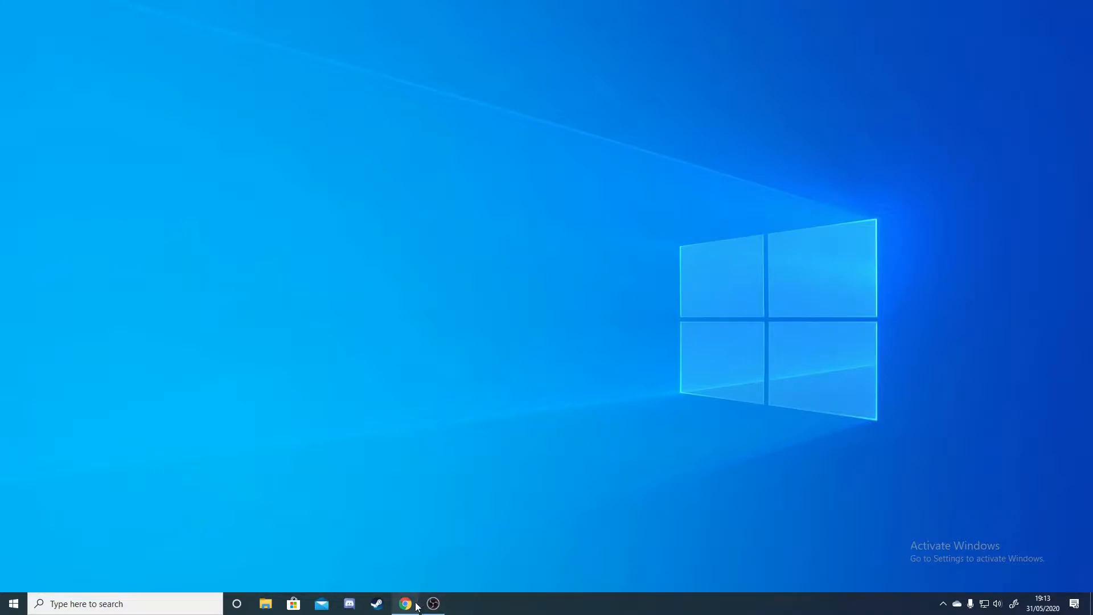
Open the BetterPushbackC repository and scroll its releases page to the v0.48 assets
click(404, 604)
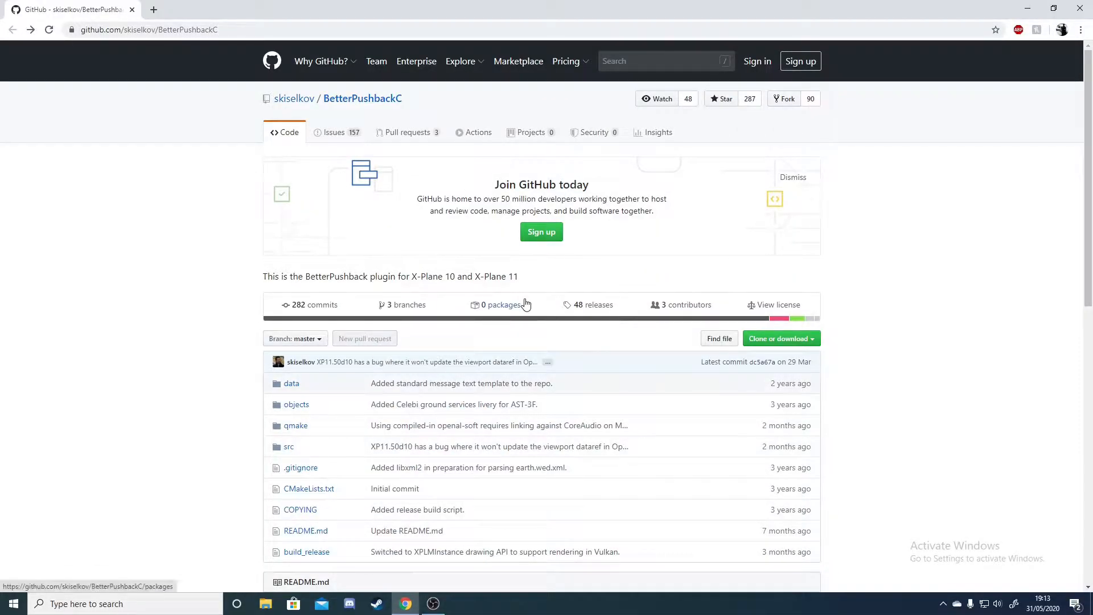
scroll(down, 3)
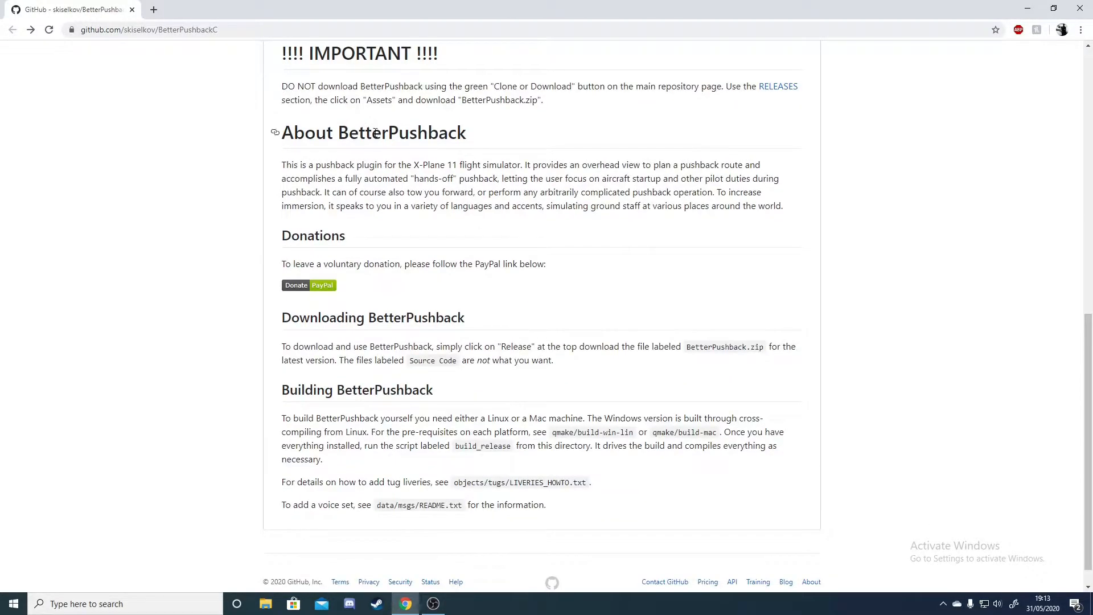
mouse_move(491, 284)
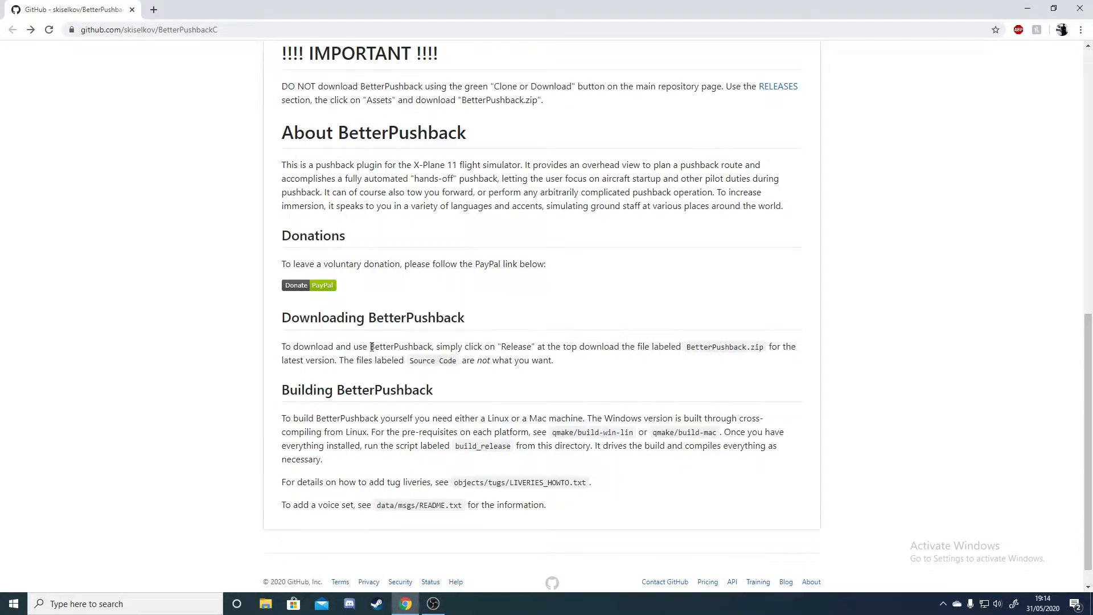
mouse_move(415, 291)
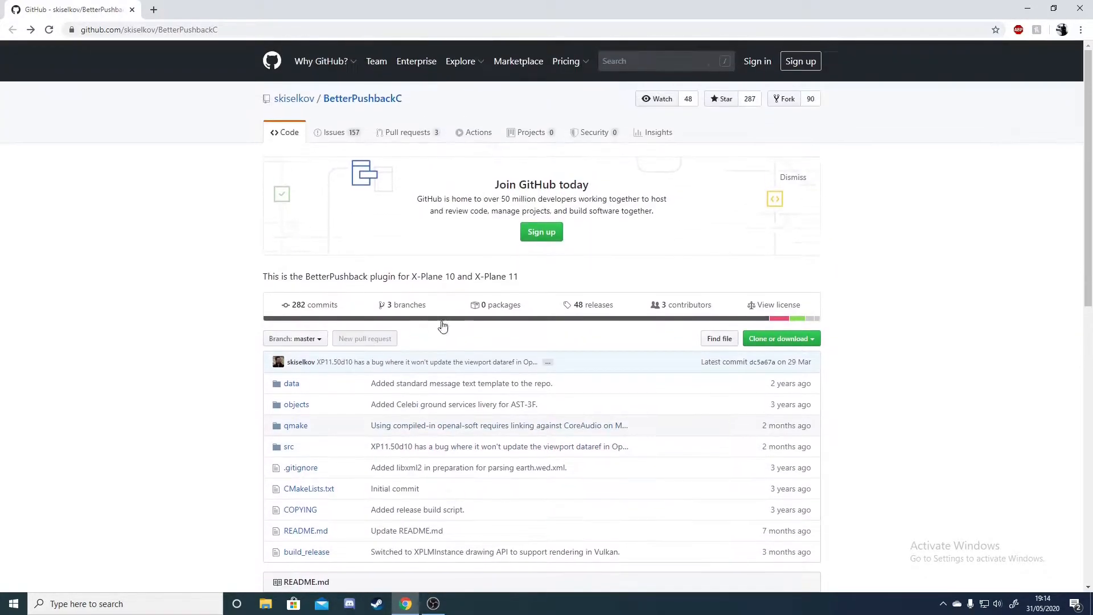
click(593, 305)
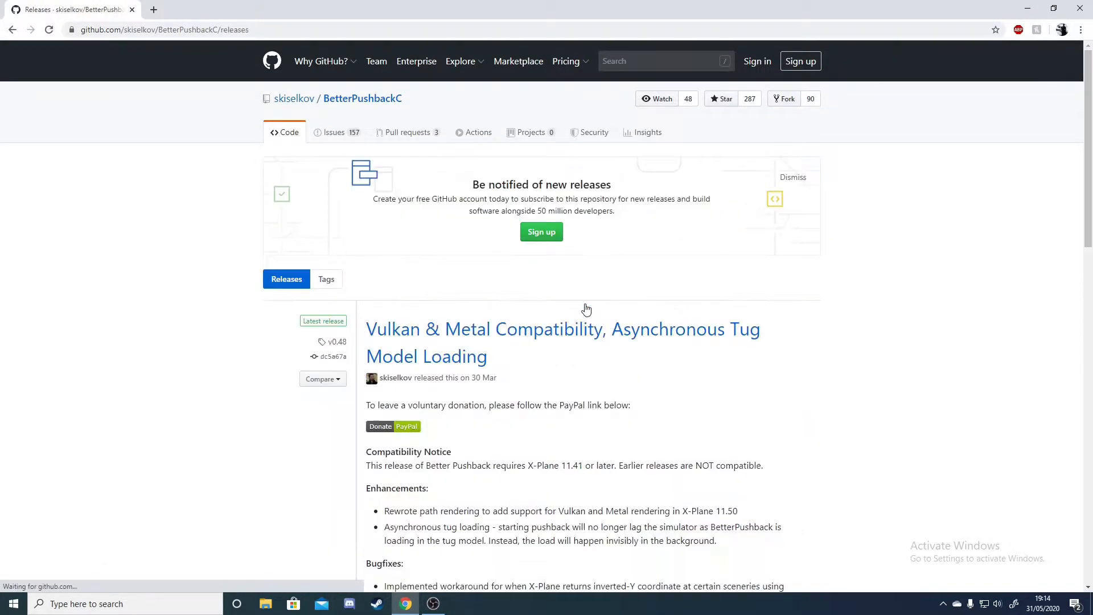
scroll(down, 3)
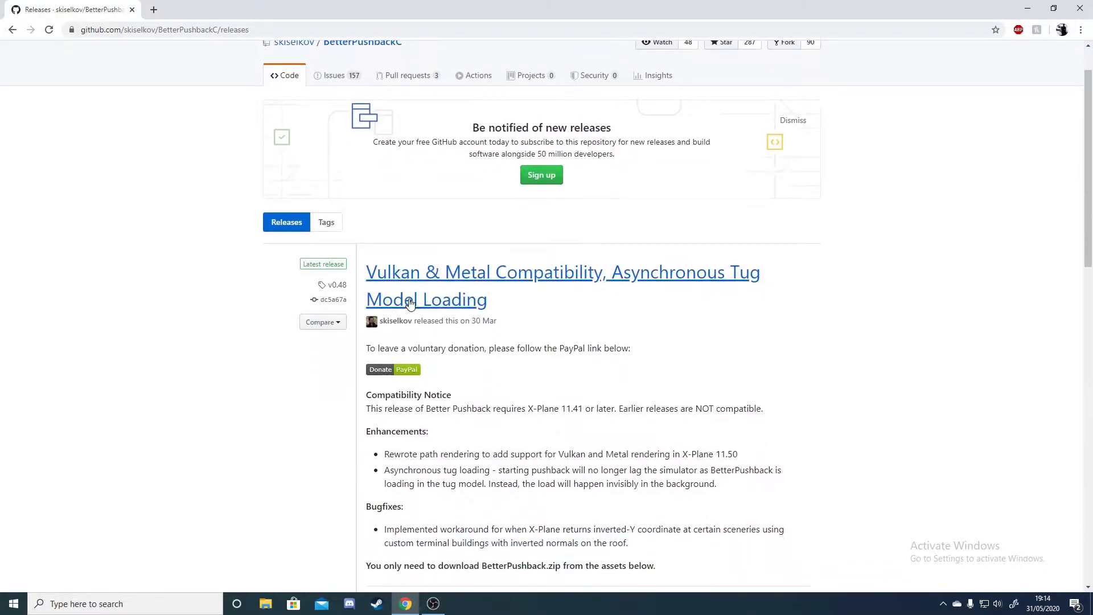
scroll(down, 3)
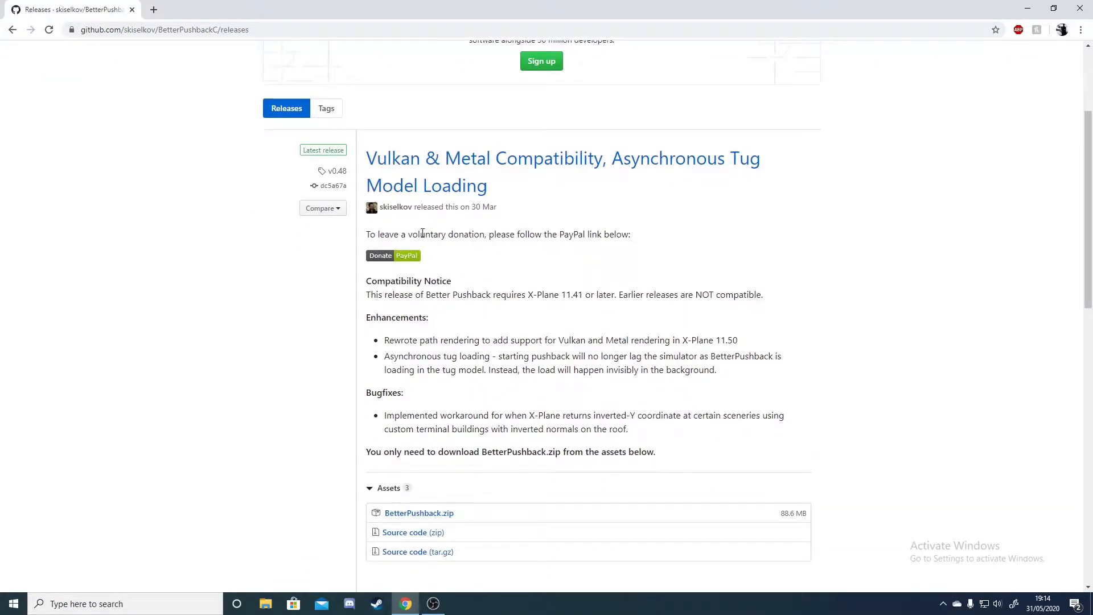
scroll(down, 3)
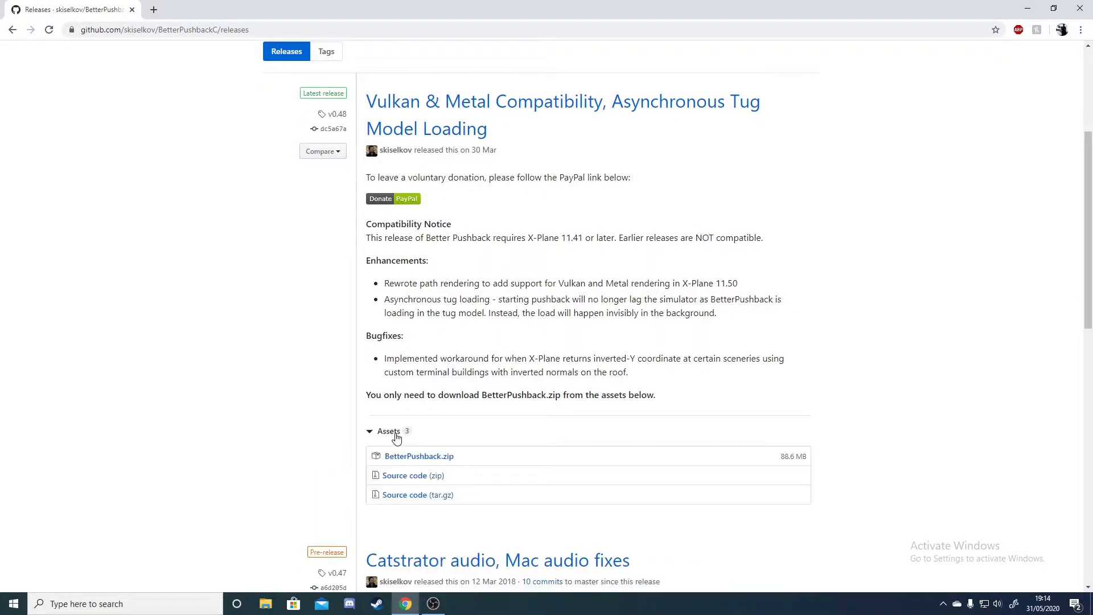
mouse_move(414, 493)
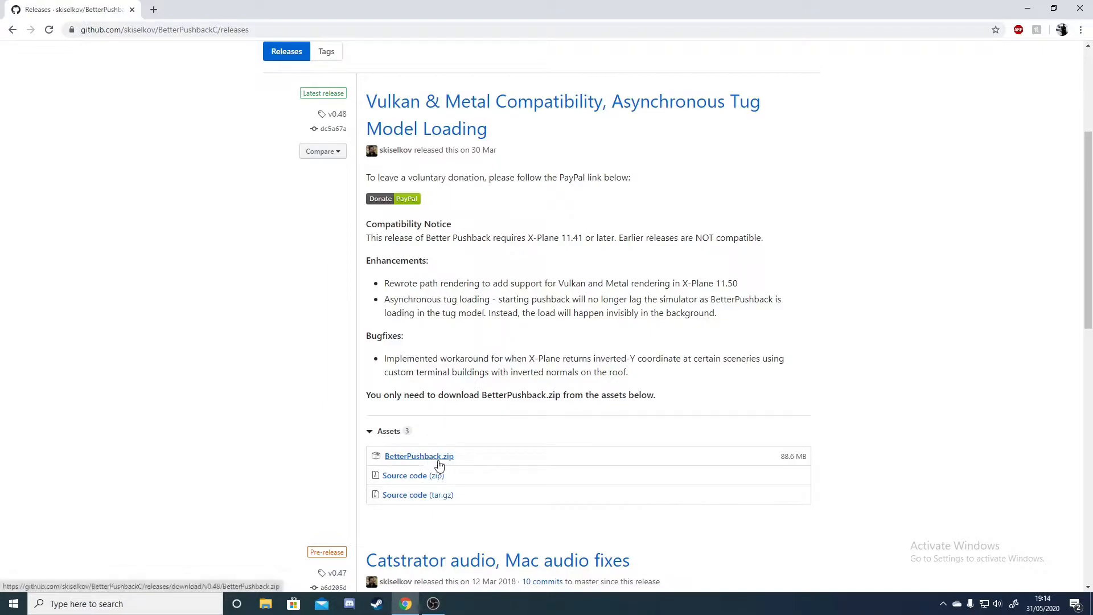
Download BetterPushback.zip from the v0.48 assets and open the finished download
click(418, 456)
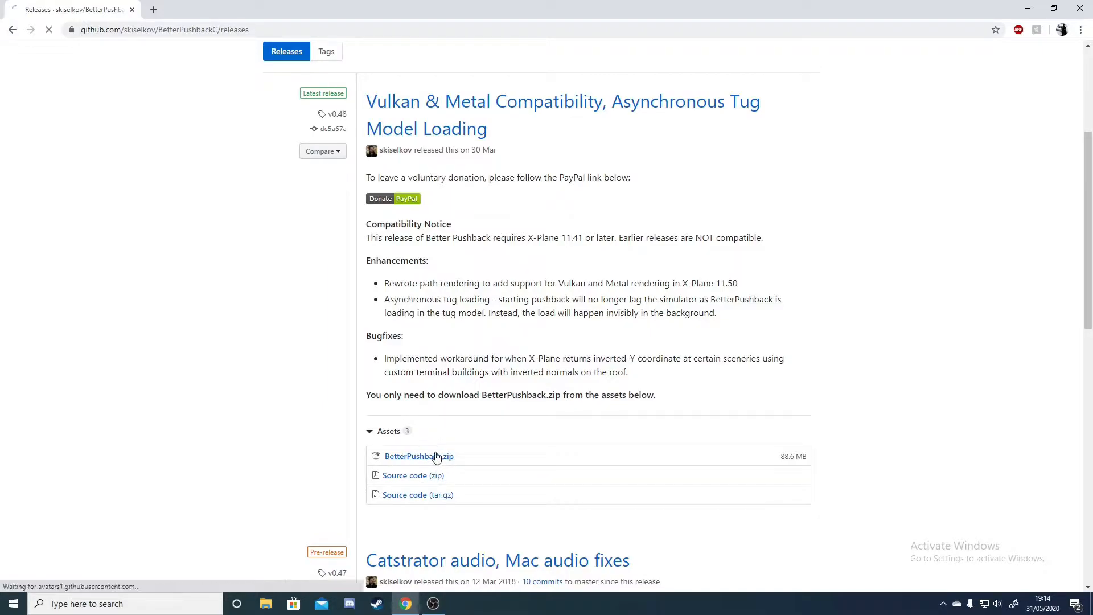
click(419, 456)
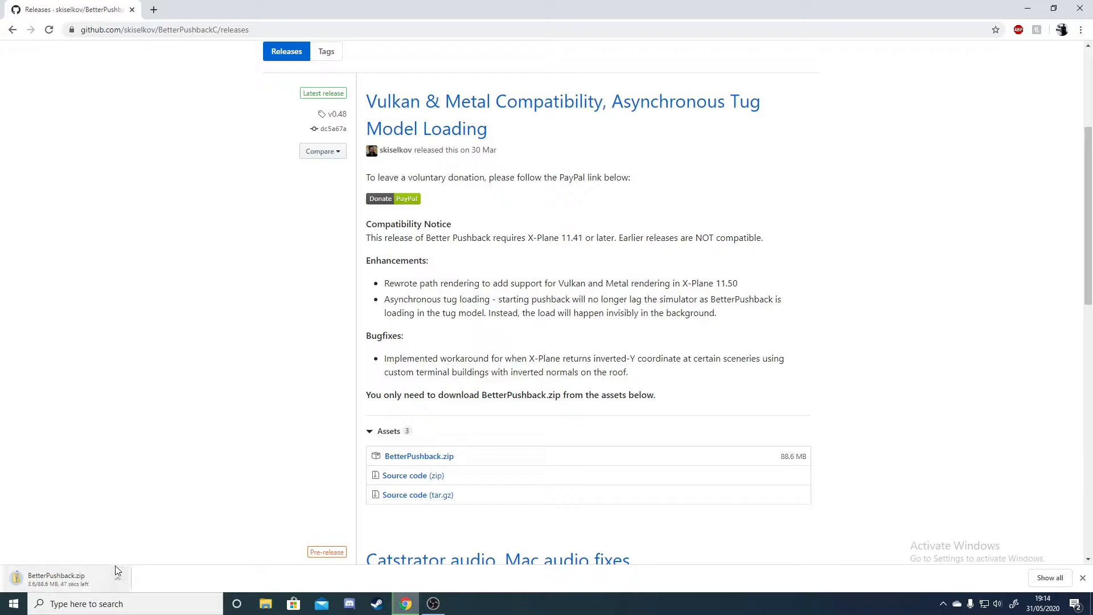
mouse_move(829, 138)
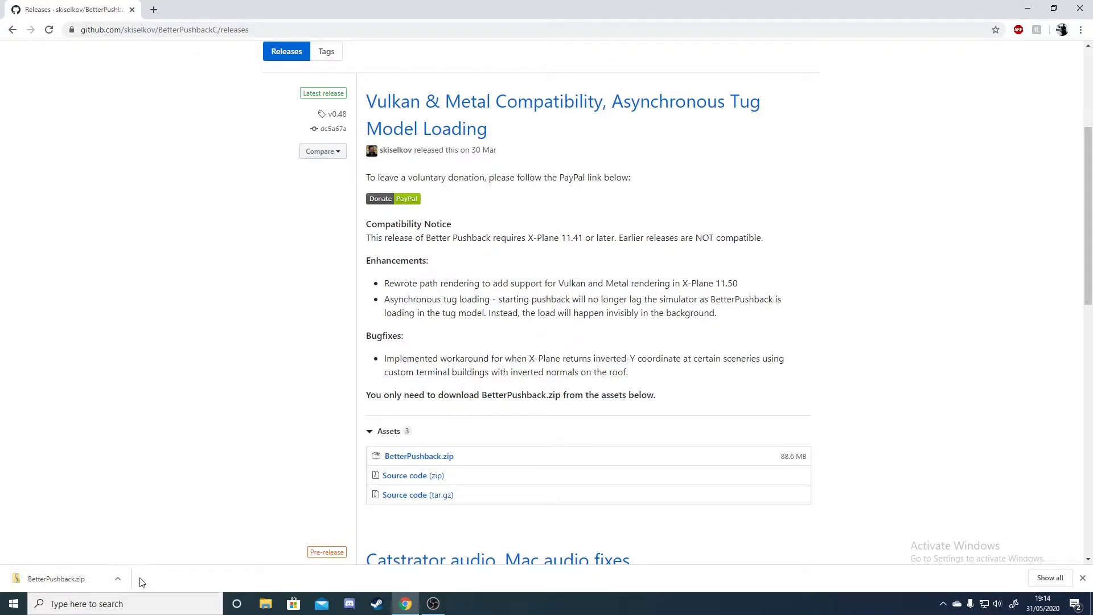
click(117, 579)
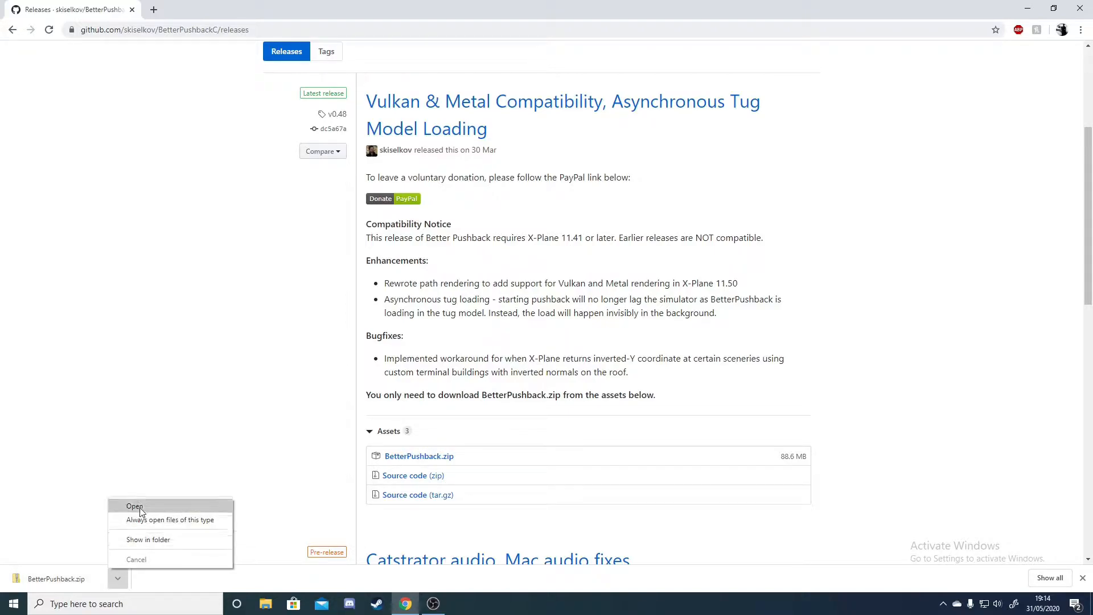
click(134, 506)
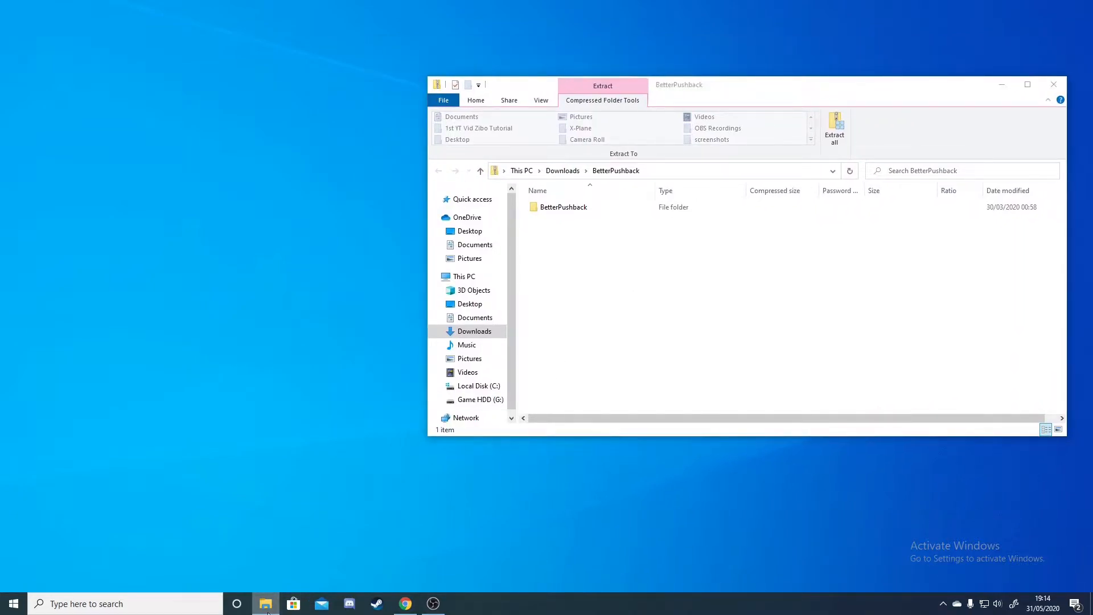
mouse_move(245, 519)
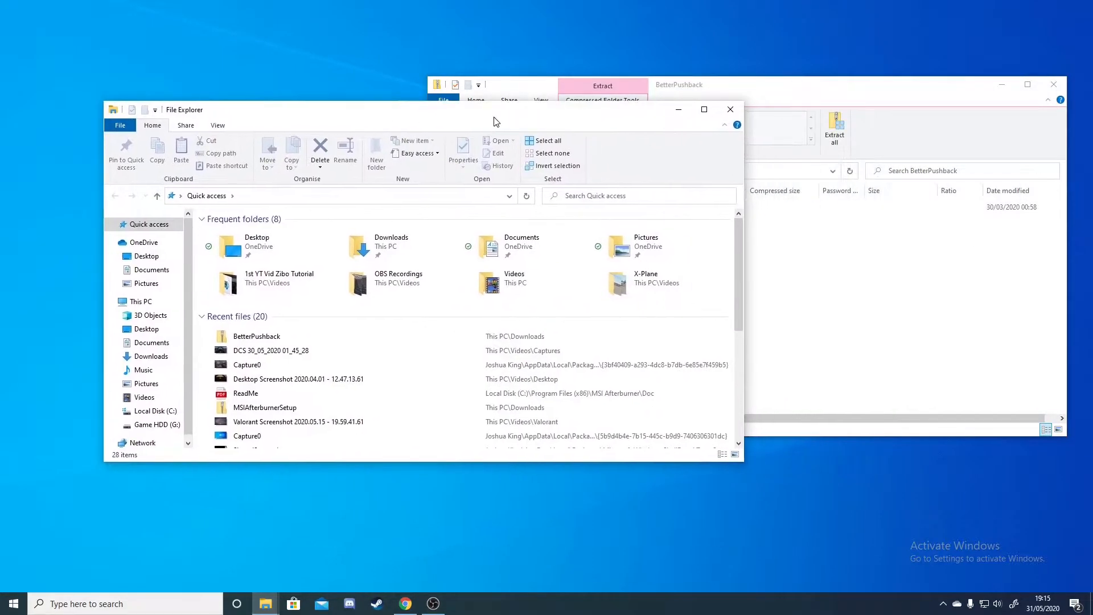
mouse_move(614, 323)
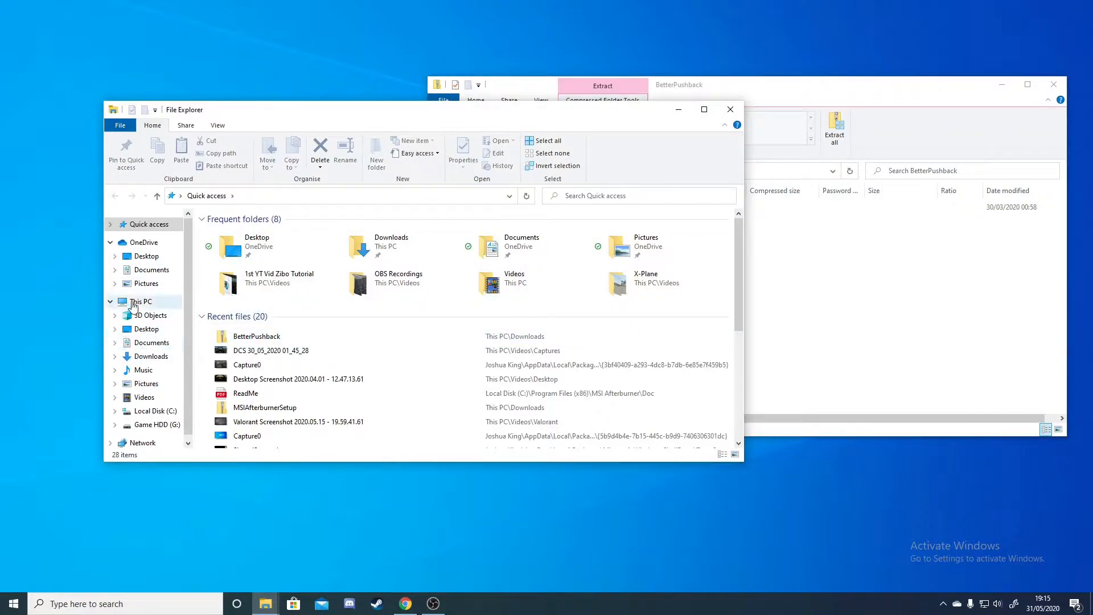
Browse the G: drive into Steam\steamapps\common
click(157, 424)
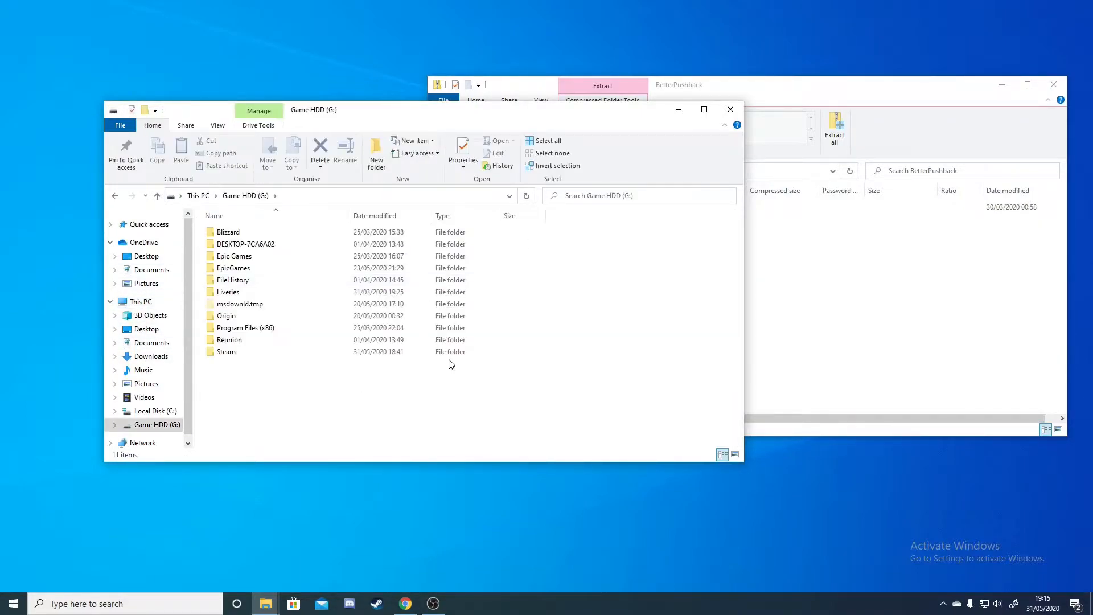
click(226, 352)
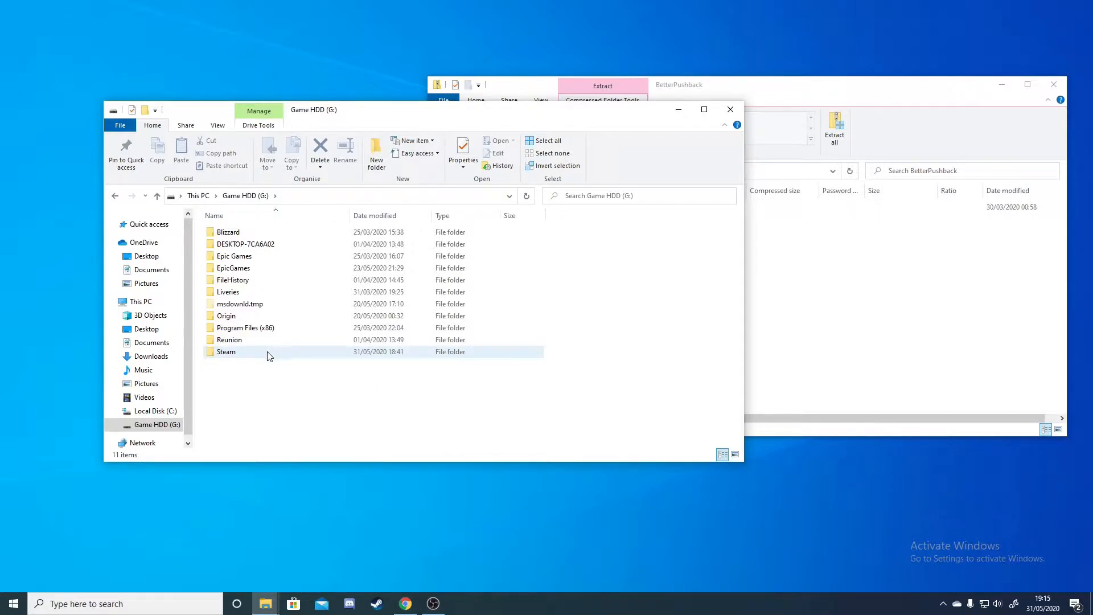
double_click(226, 351)
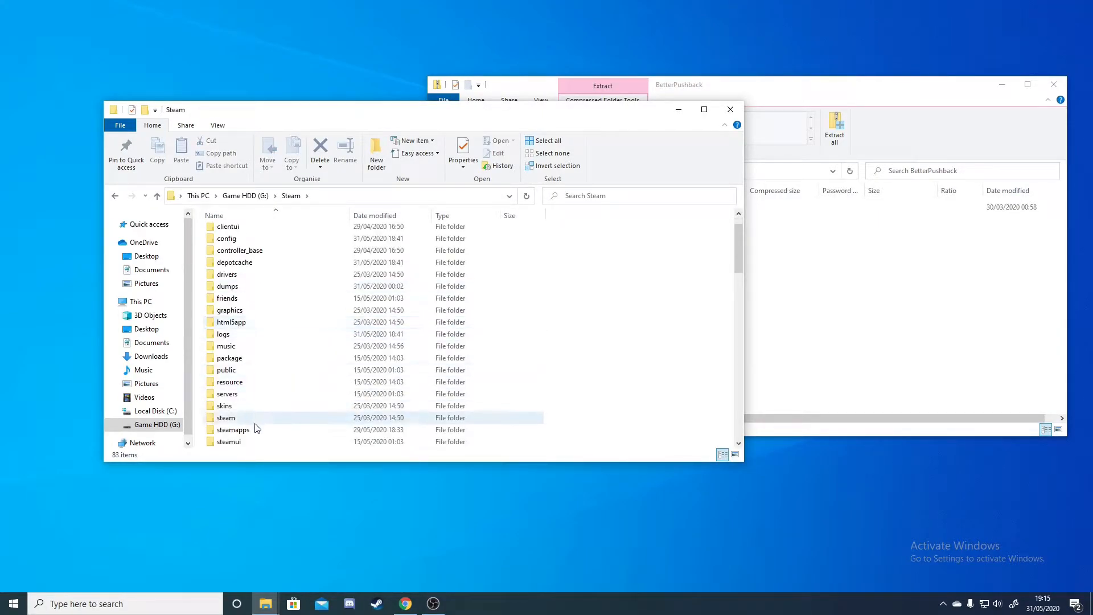
double_click(233, 430)
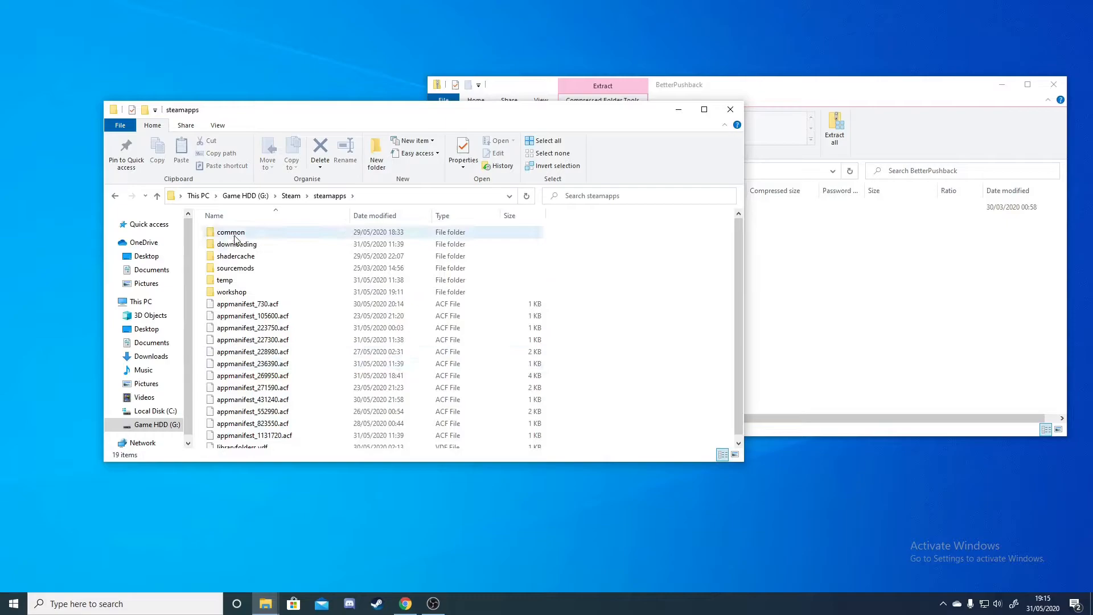
double_click(230, 232)
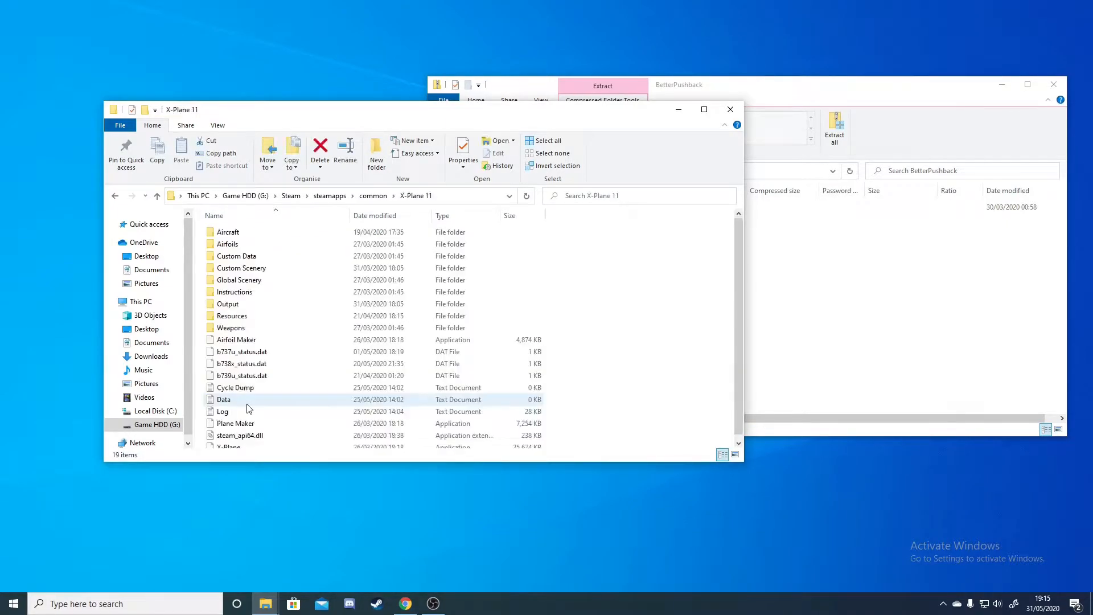
Open X-Plane 11's Resources\plugins folder
click(230, 316)
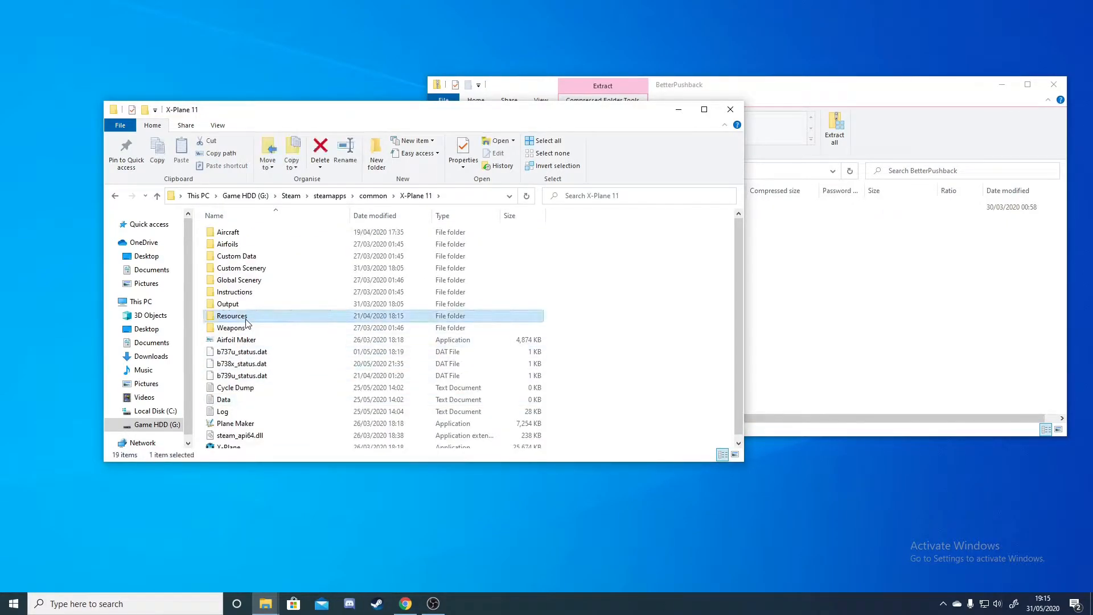
double_click(231, 316)
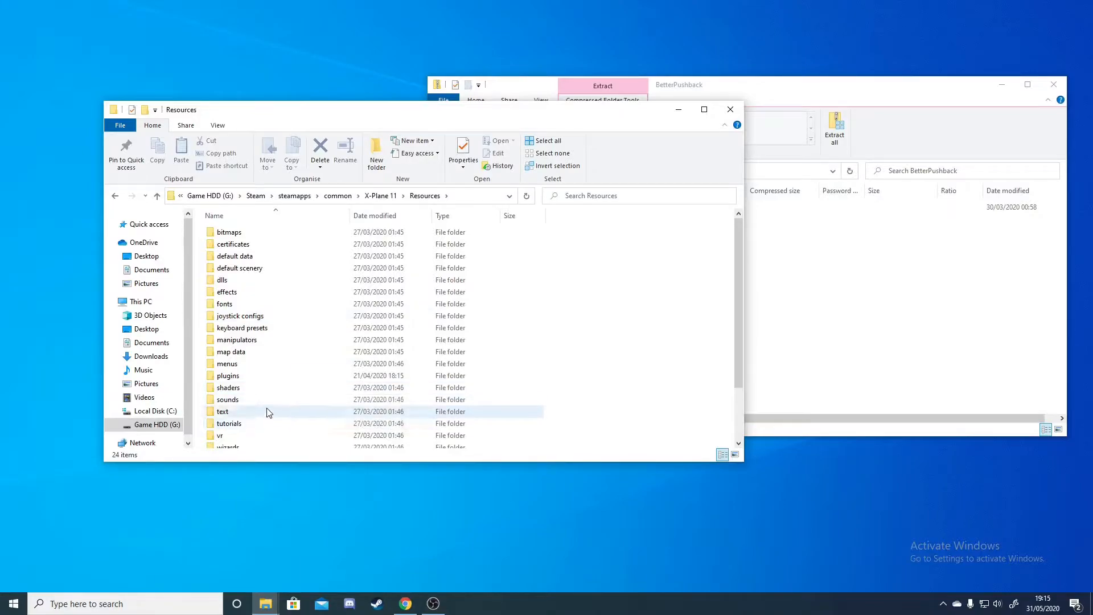
double_click(227, 375)
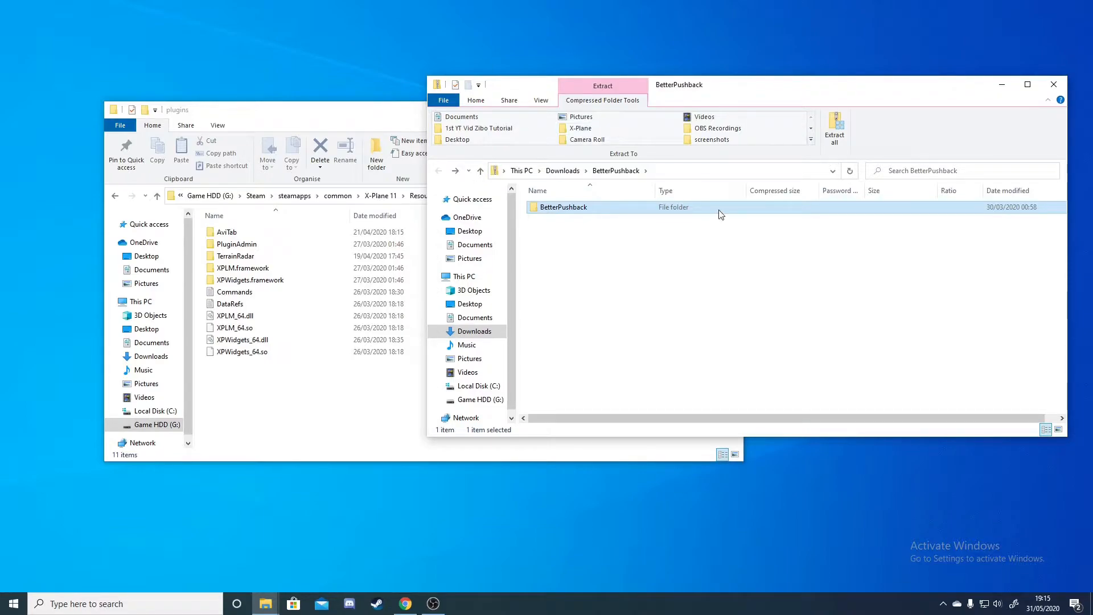
drag(558, 207, 286, 390)
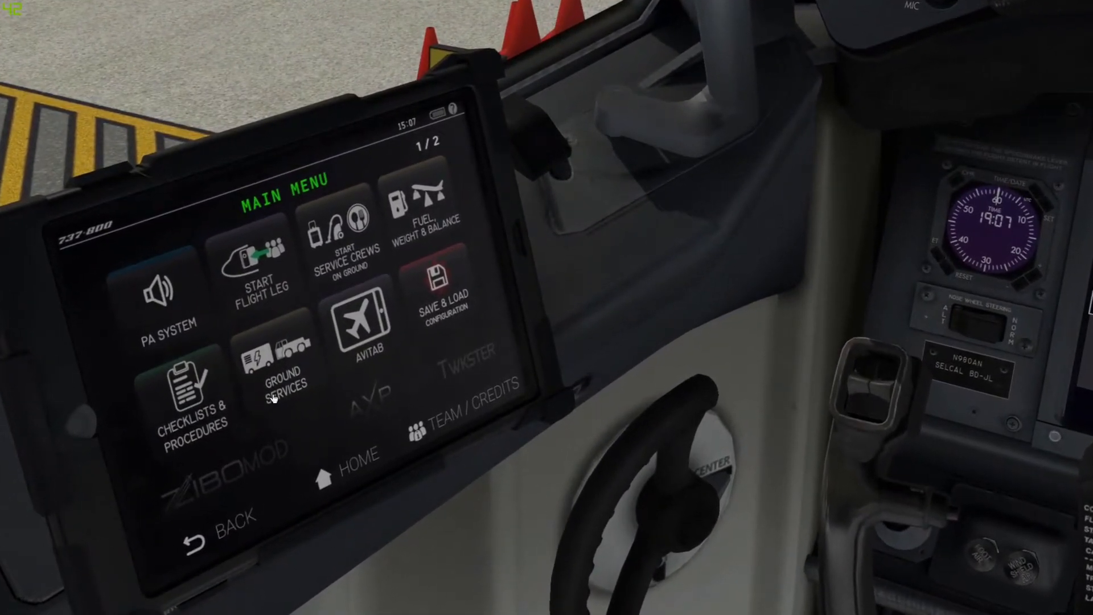
Show the tablet's Ground Services page and choose Better Pushback's Pre-plan pushback from Plugins
click(281, 376)
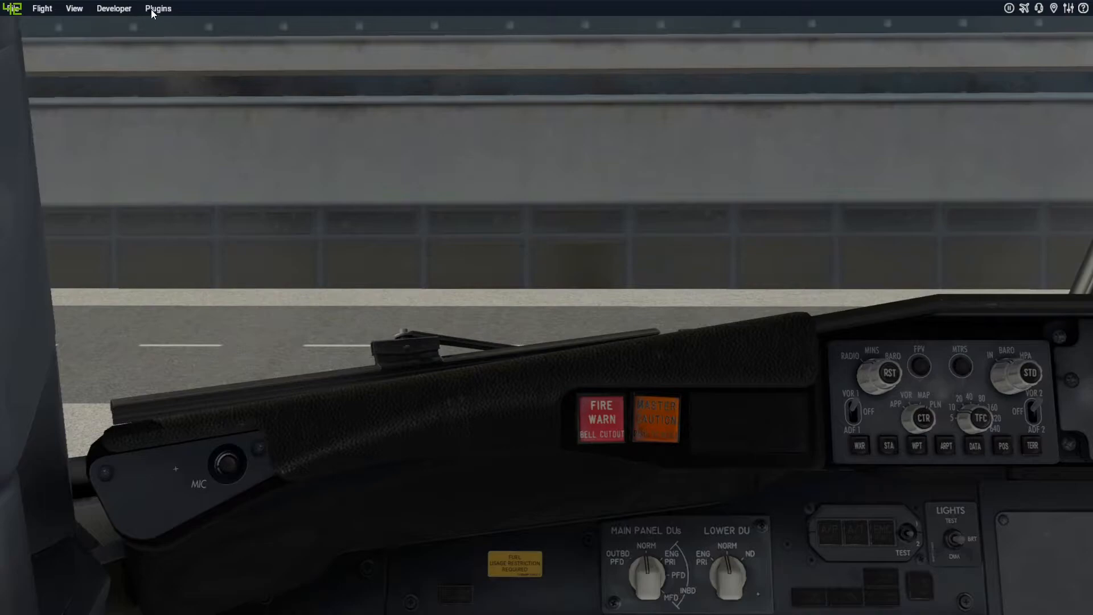
click(158, 7)
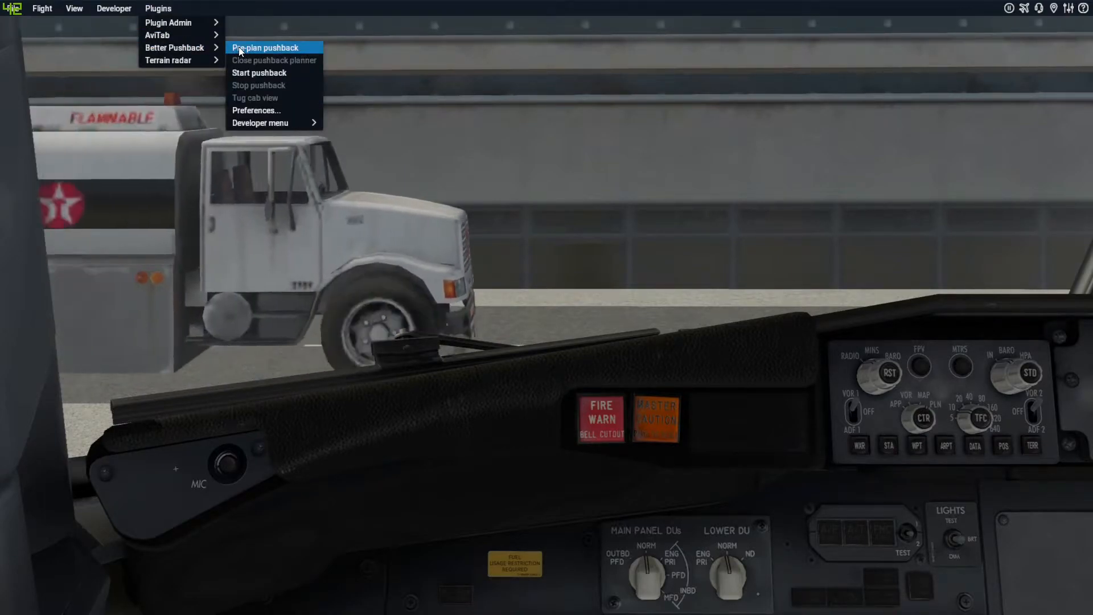
click(264, 48)
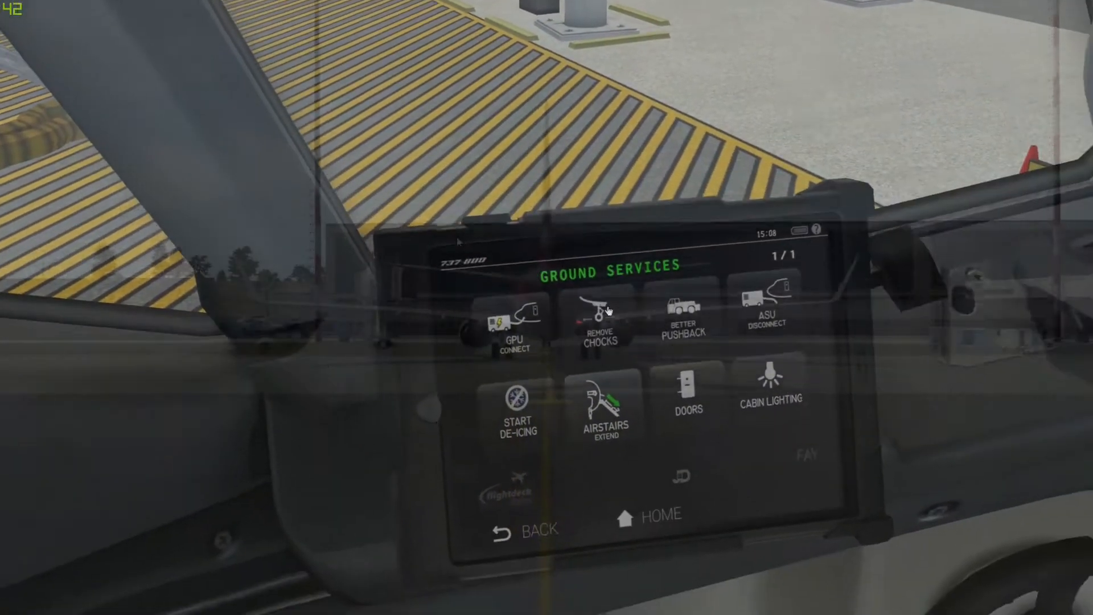
Remove the wheel chocks on the EFB Ground Services page
click(684, 321)
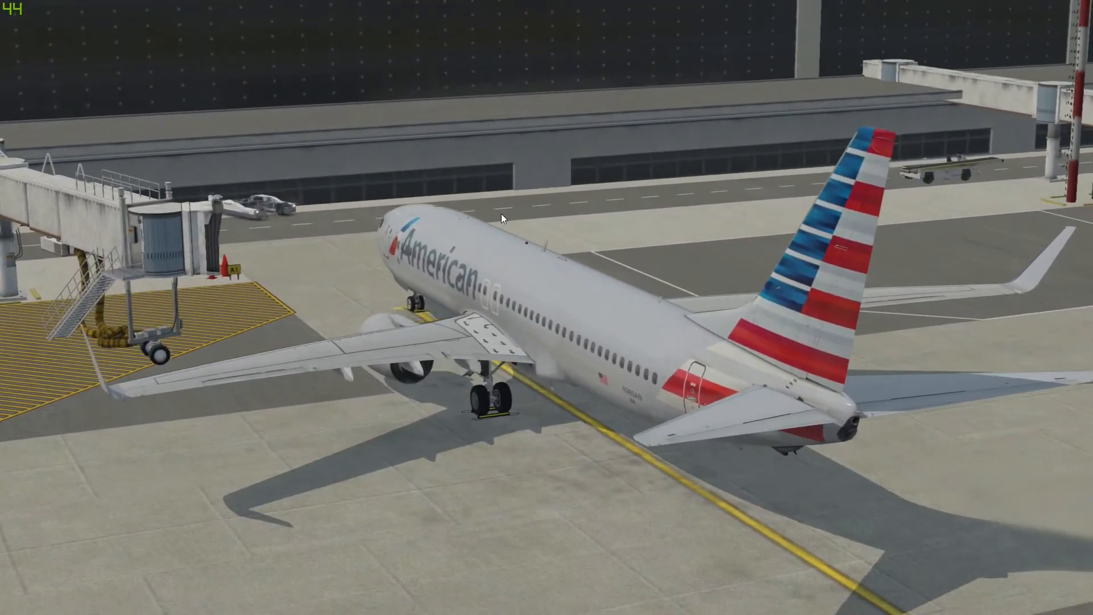
mouse_move(1021, 202)
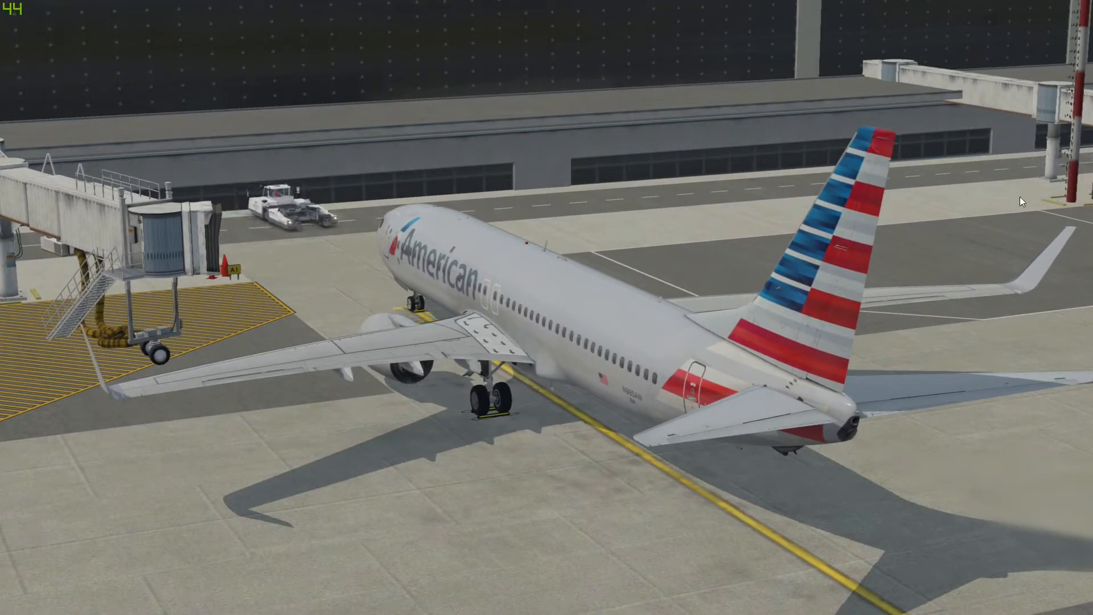